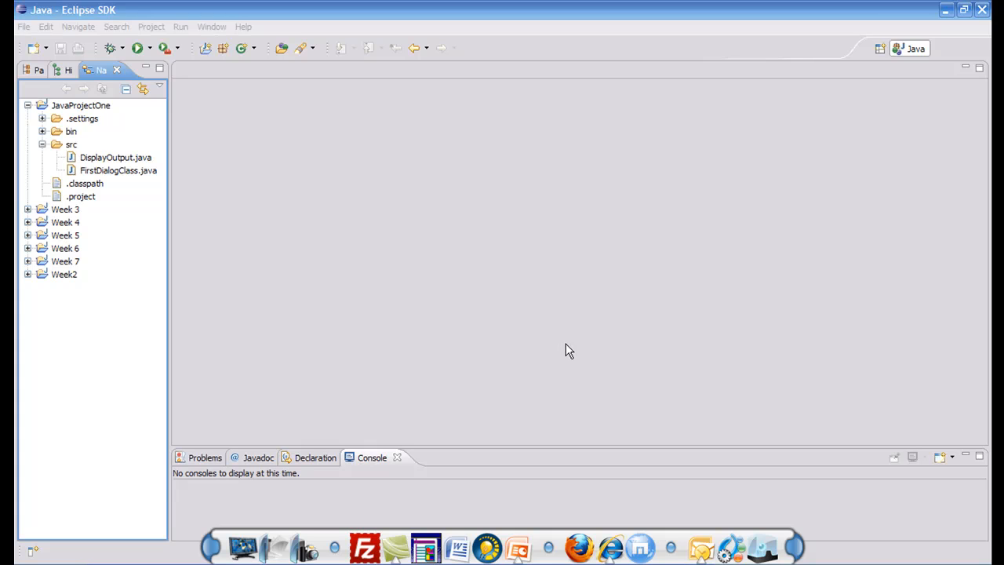
pyautogui.moveTo(100, 159)
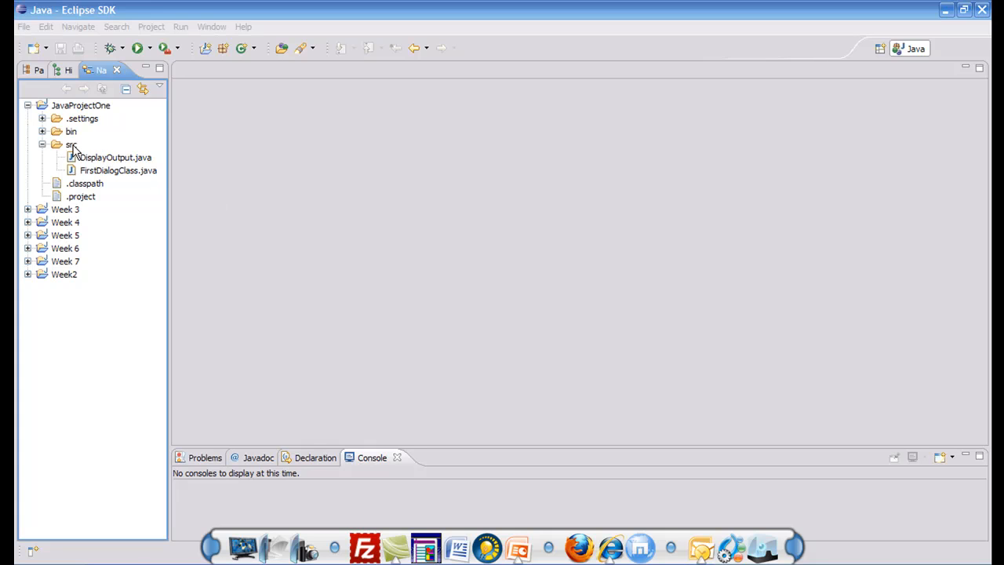
# Step: Start the Import wizard from the src folder of JavaProjectOne
pyautogui.click(69, 144)
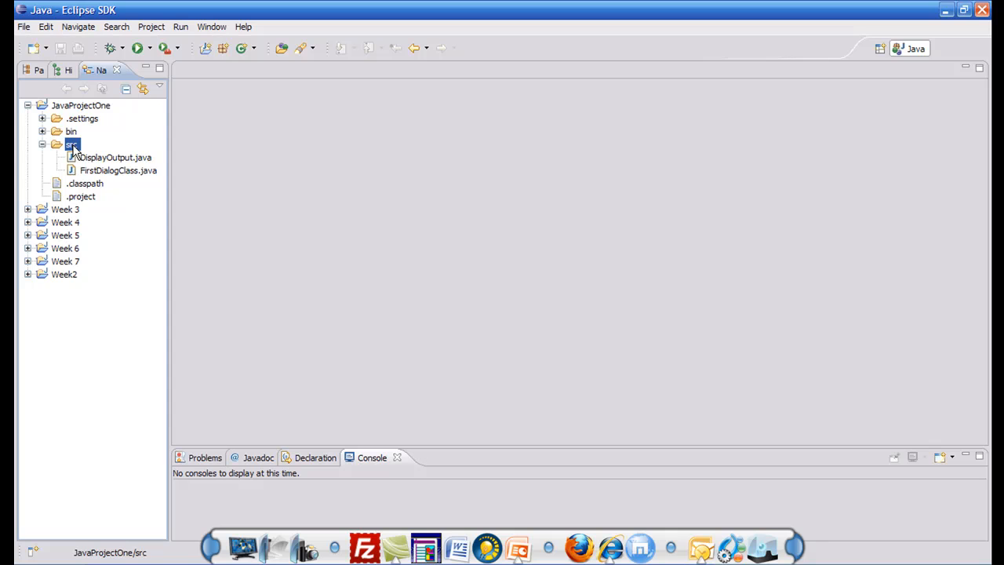
pyautogui.rightClick(73, 145)
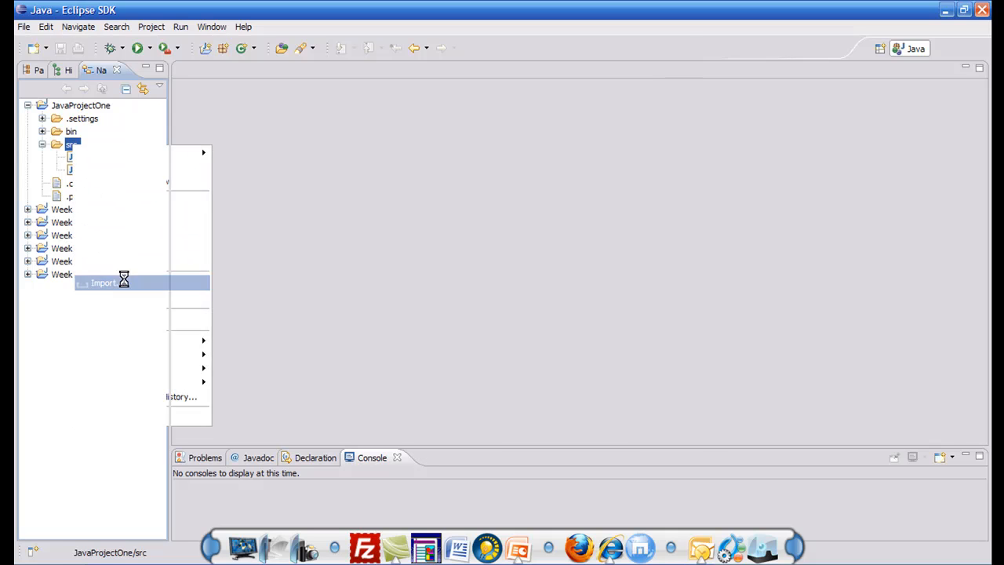
pyautogui.click(104, 283)
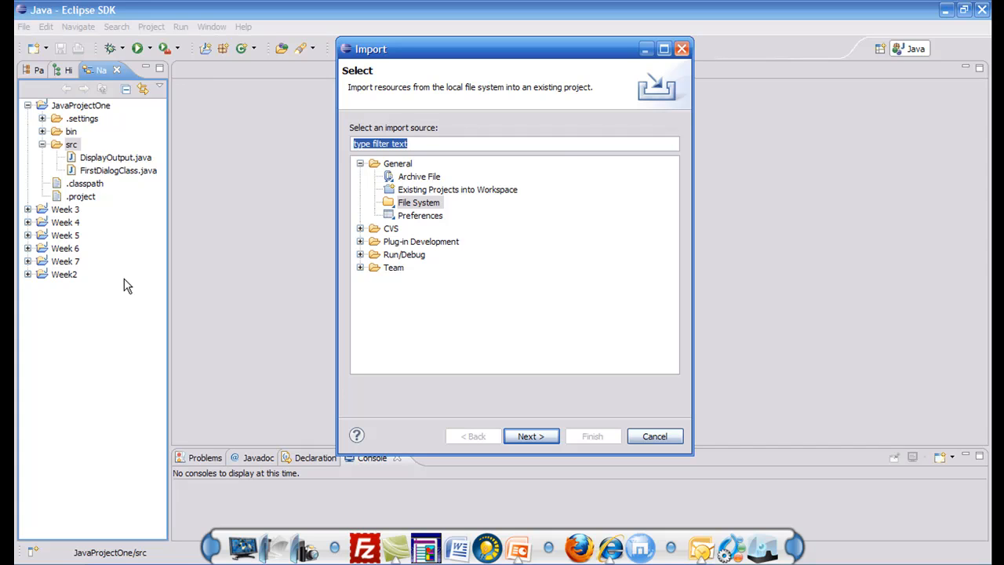
# Step: Choose File System under General as the import source
pyautogui.click(420, 202)
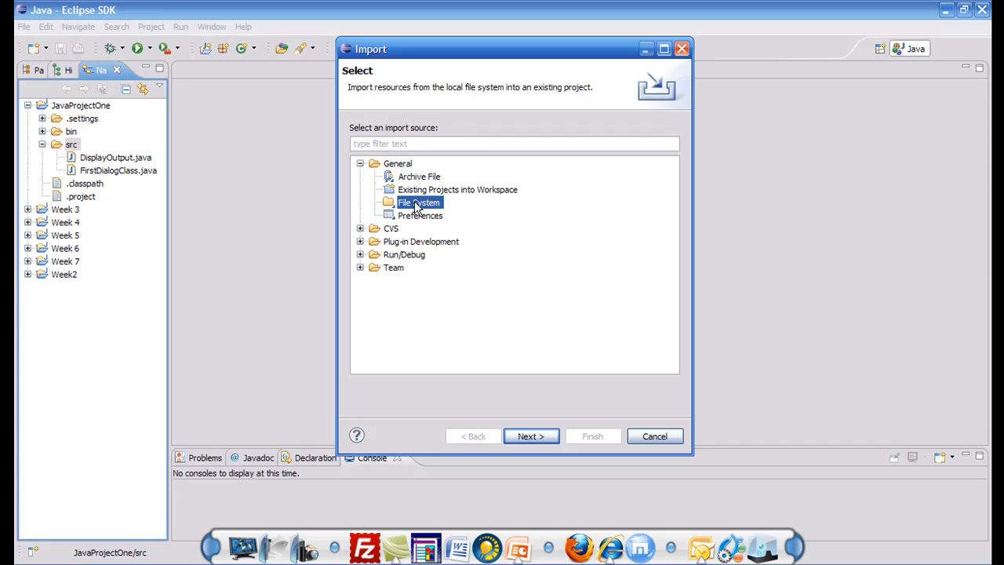
pyautogui.moveTo(370, 171)
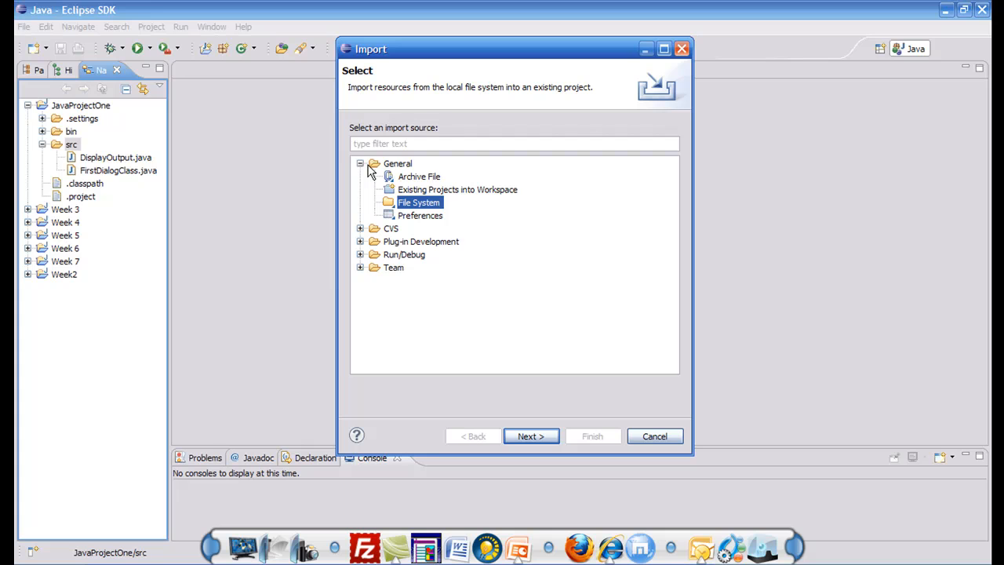
pyautogui.click(361, 163)
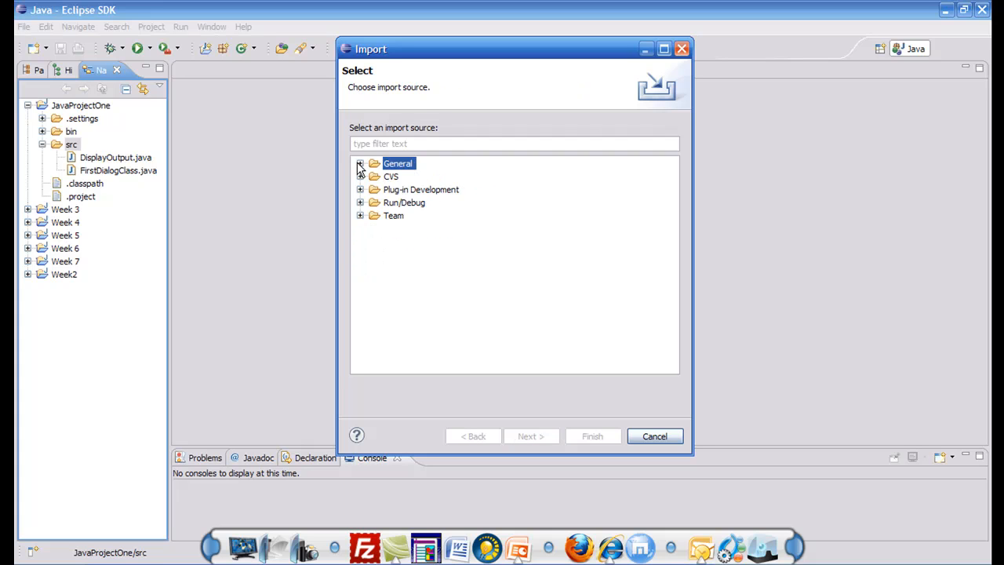
pyautogui.click(361, 163)
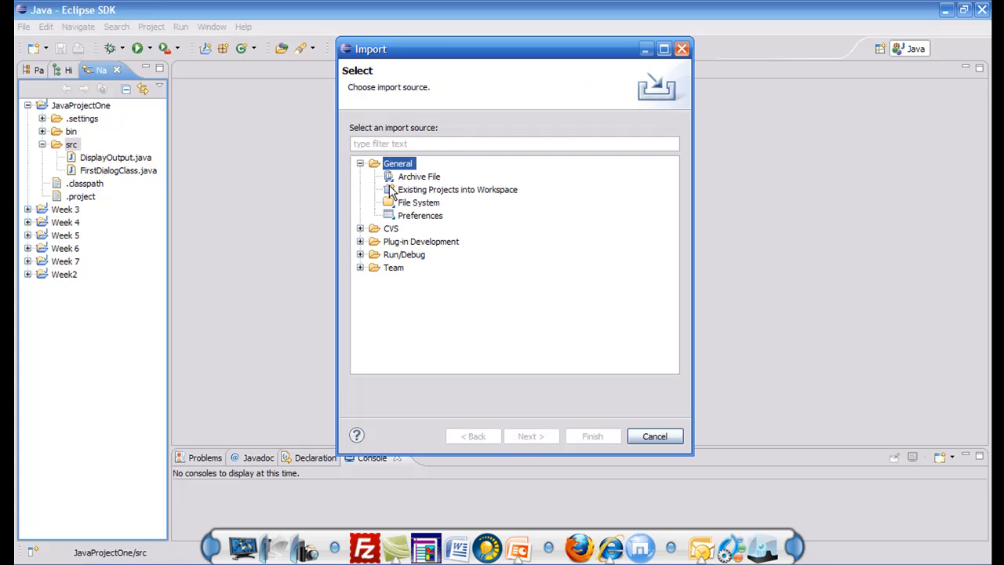
pyautogui.click(417, 202)
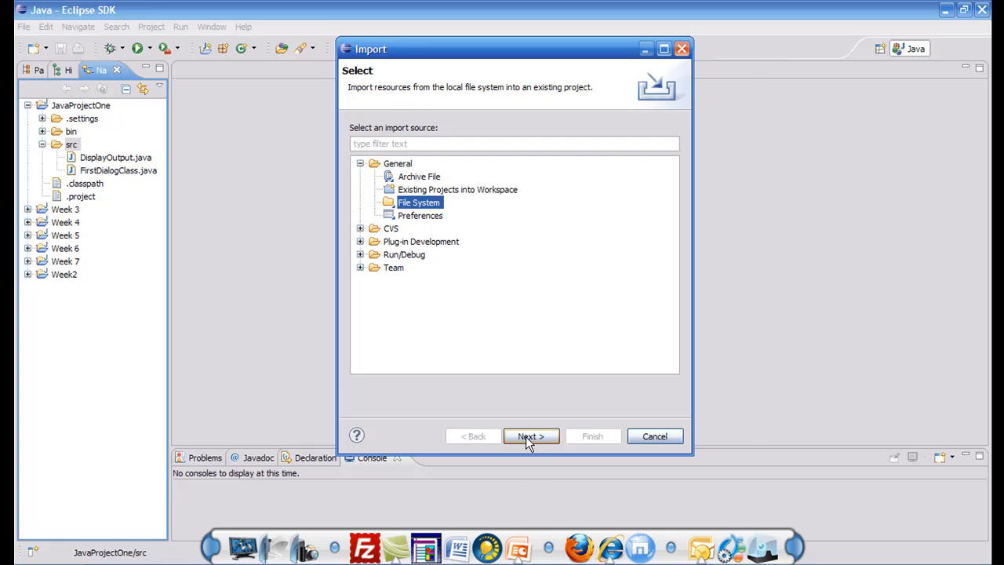
# Step: Set the import directory to the Desktop's WeekOne > src folder
pyautogui.click(530, 436)
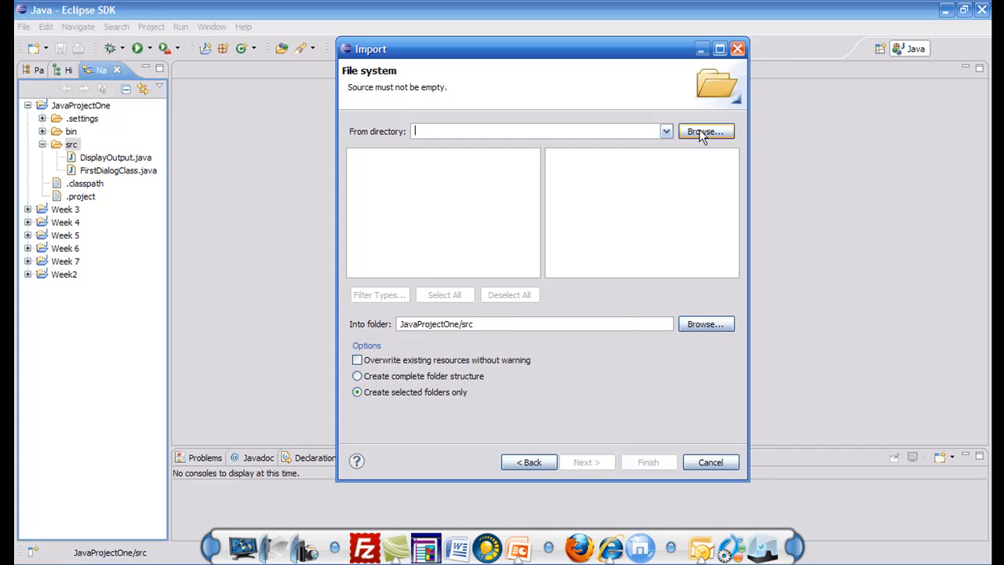
pyautogui.click(706, 131)
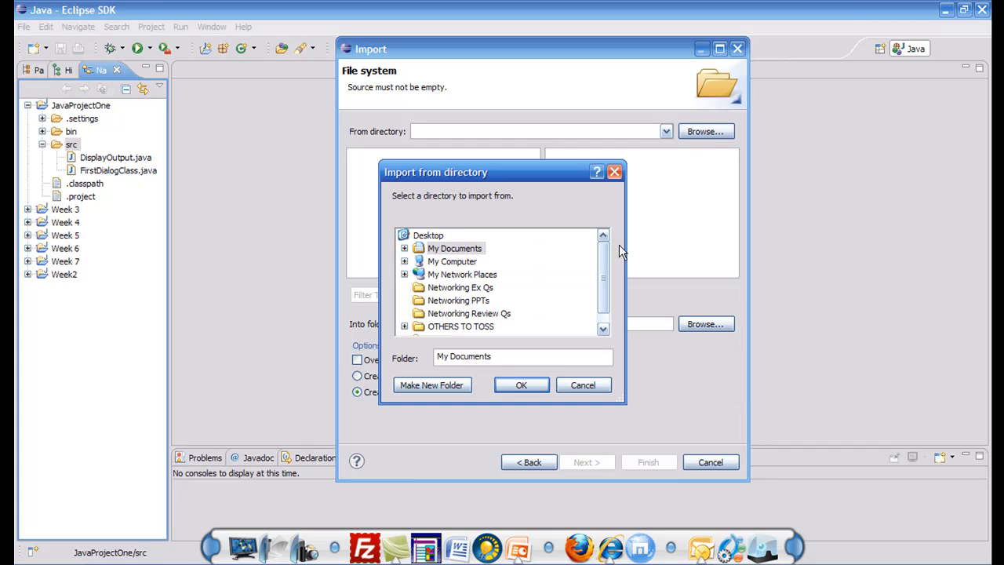
pyautogui.scroll(-3)
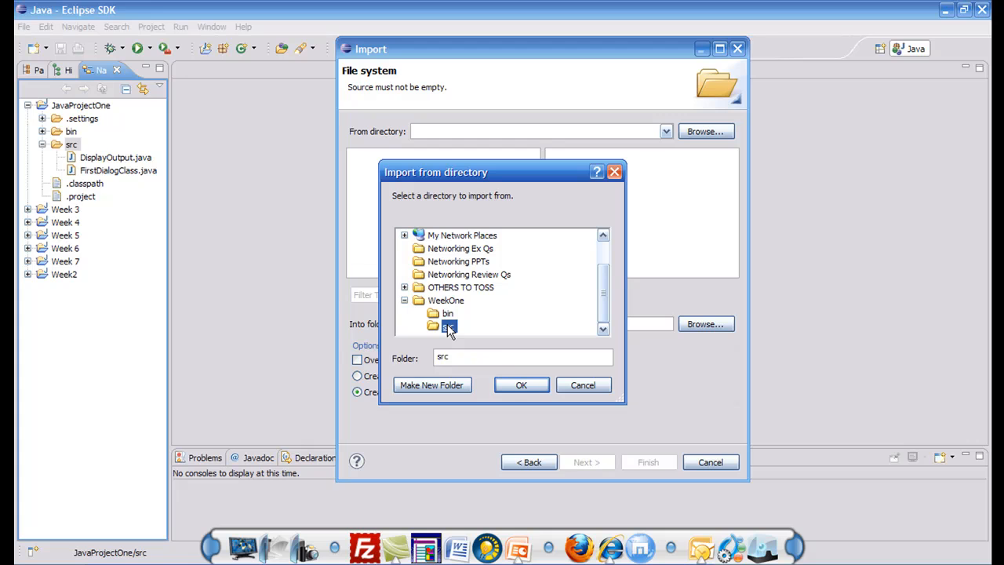
pyautogui.click(521, 384)
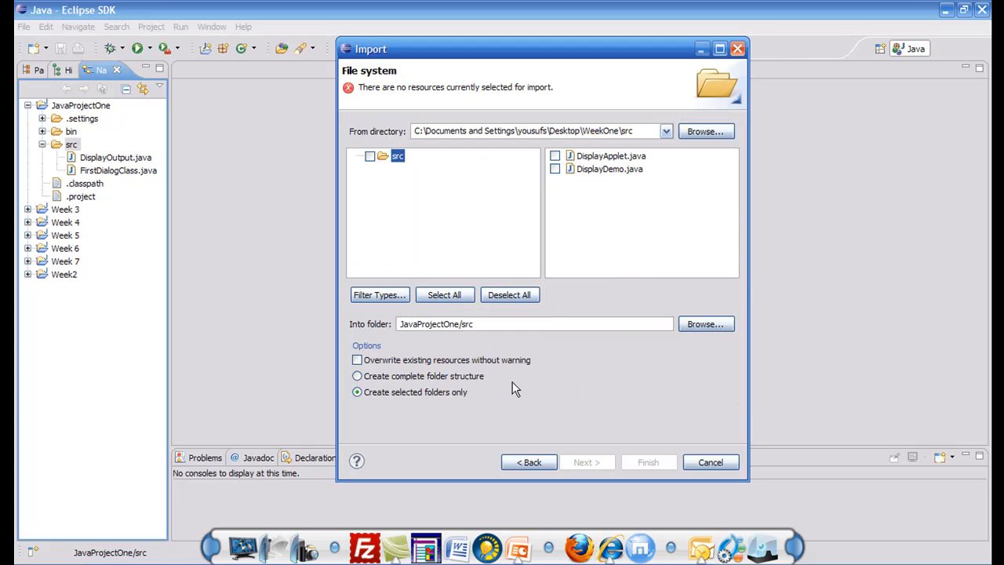
# Step: Select DisplayApplet.java and DisplayDemo.java and finish importing them into JavaProjectOne/src
pyautogui.click(555, 156)
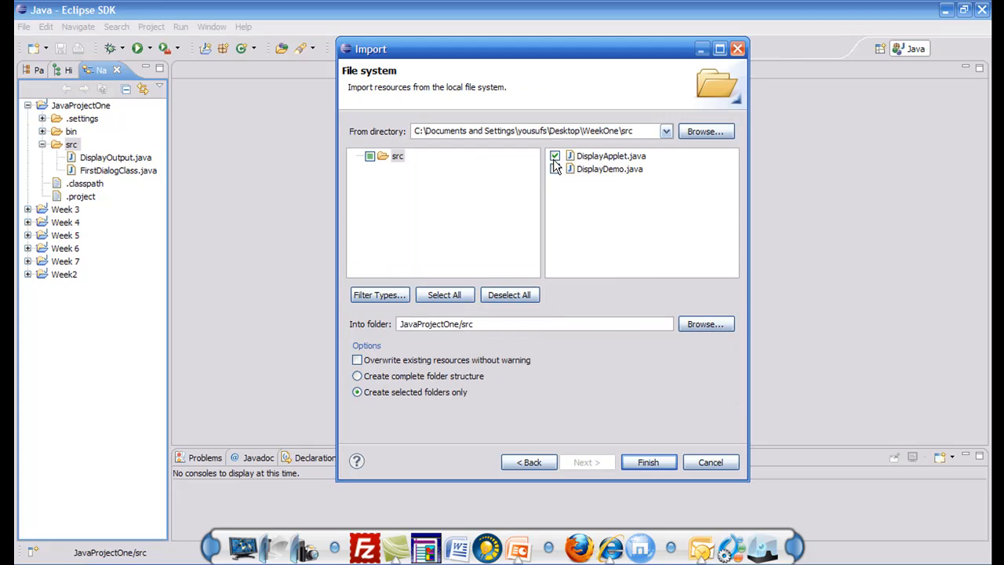
pyautogui.click(554, 169)
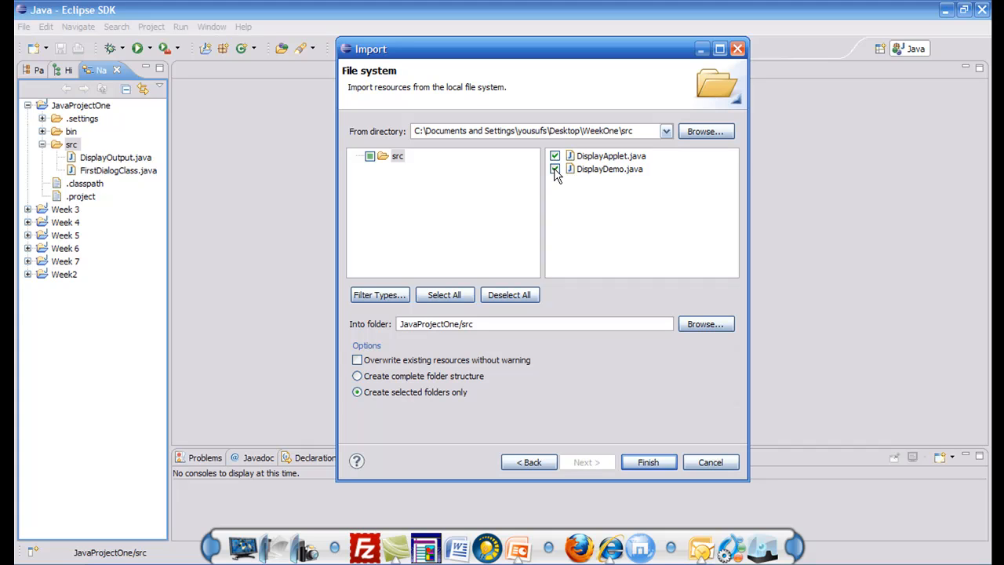
pyautogui.click(509, 295)
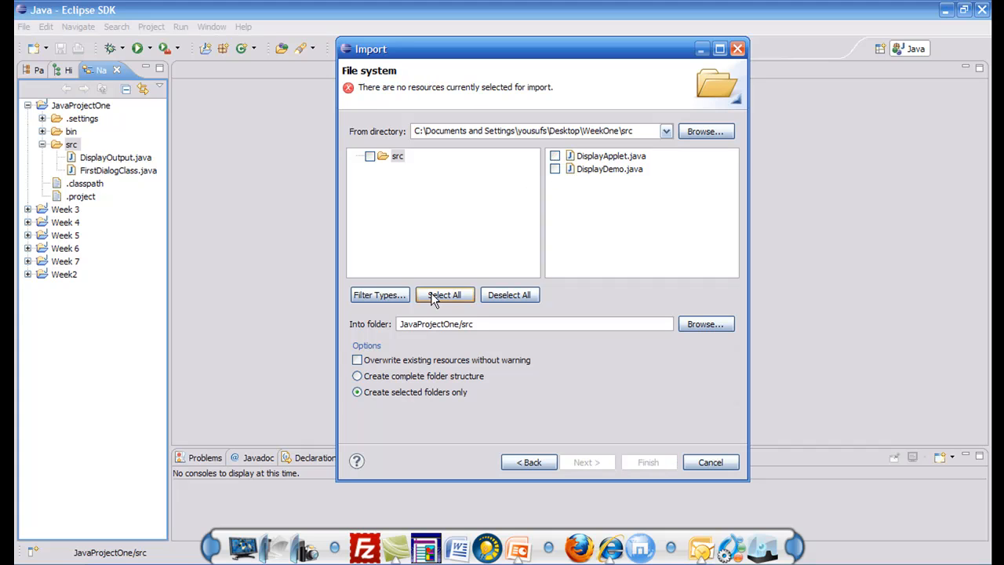
pyautogui.click(446, 295)
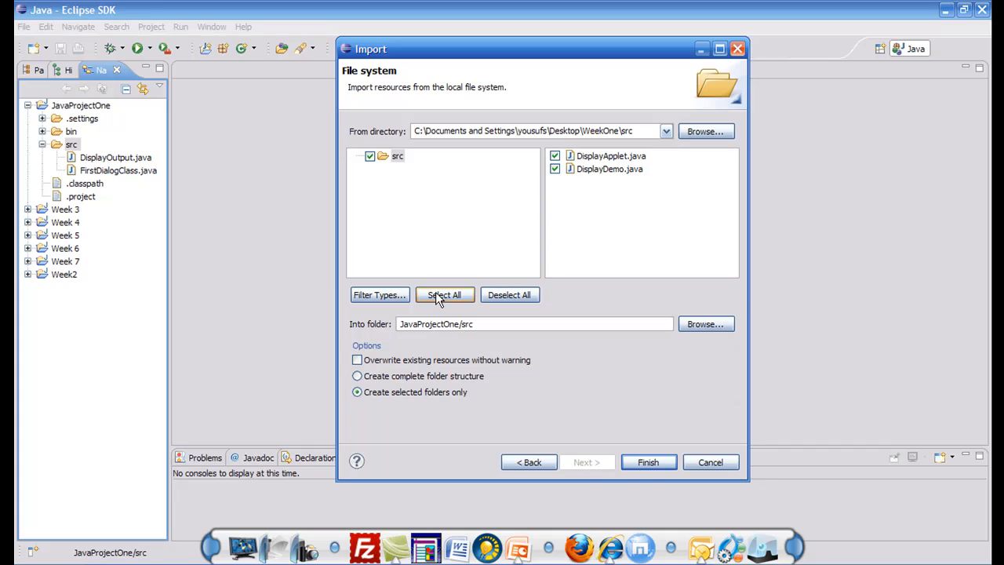
pyautogui.click(648, 462)
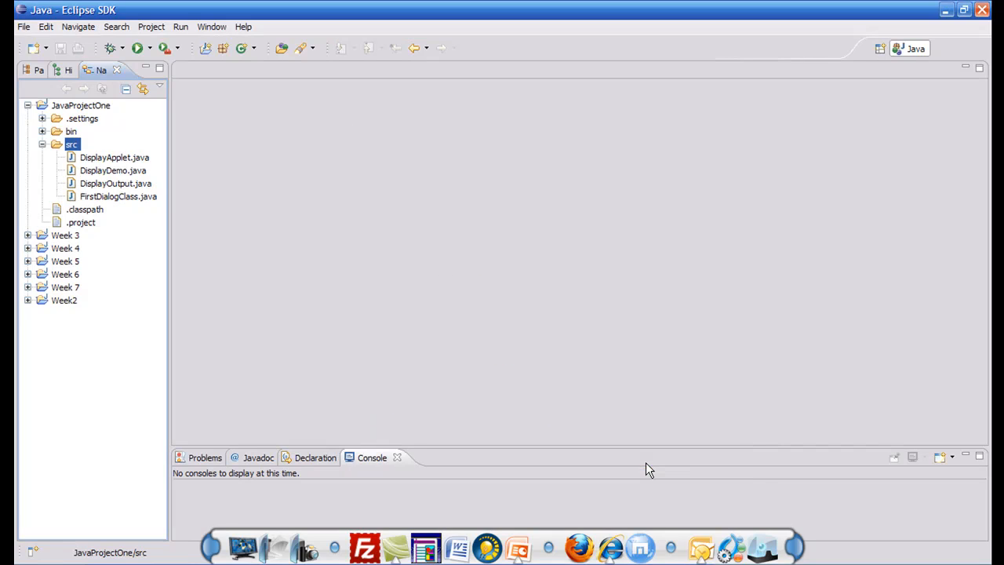
pyautogui.moveTo(353, 311)
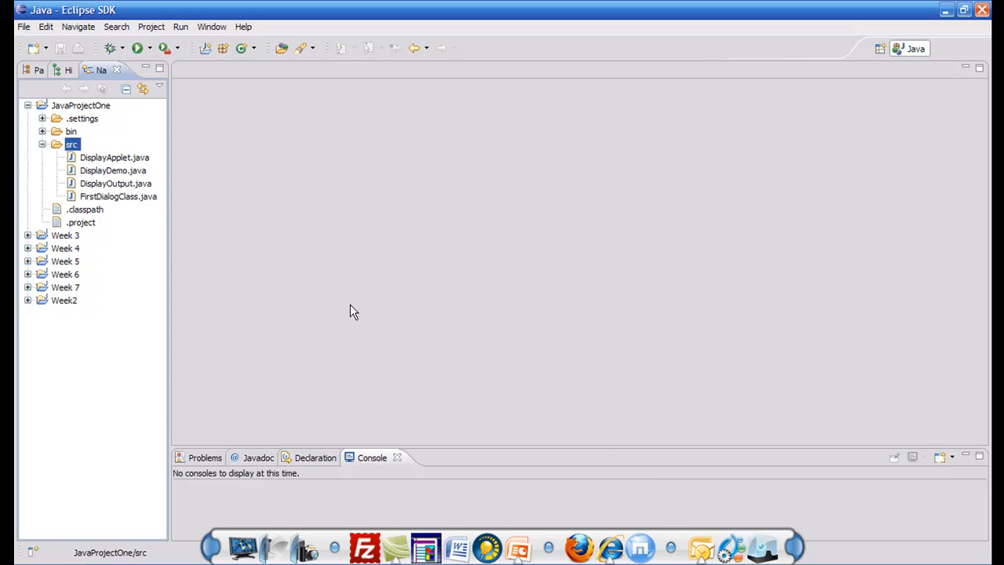
pyautogui.moveTo(107, 187)
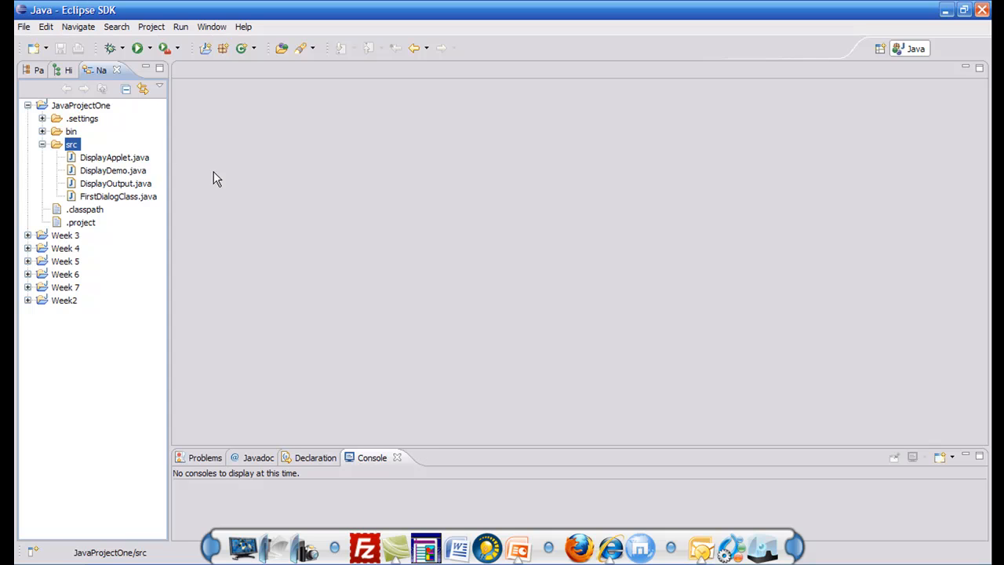
pyautogui.moveTo(226, 184)
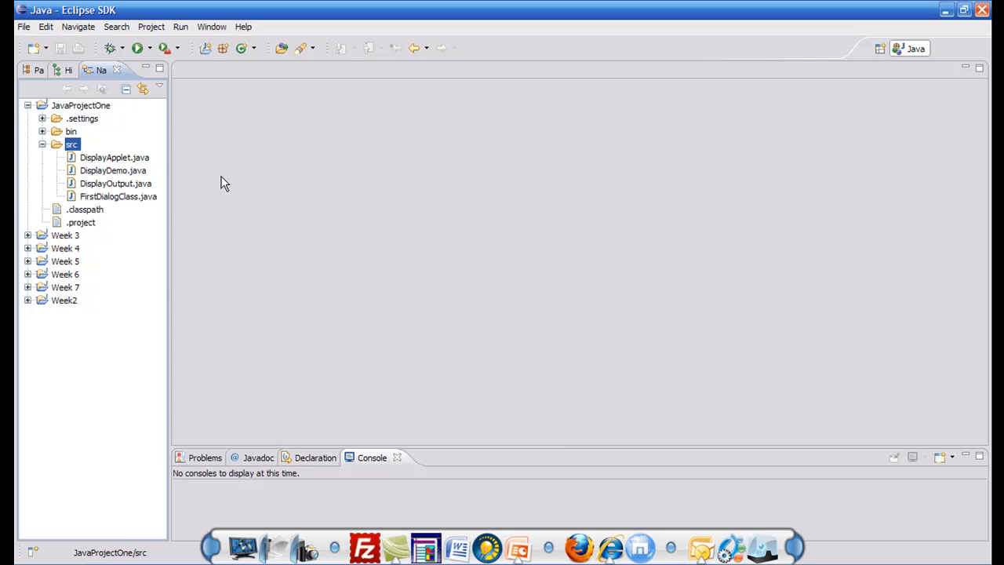